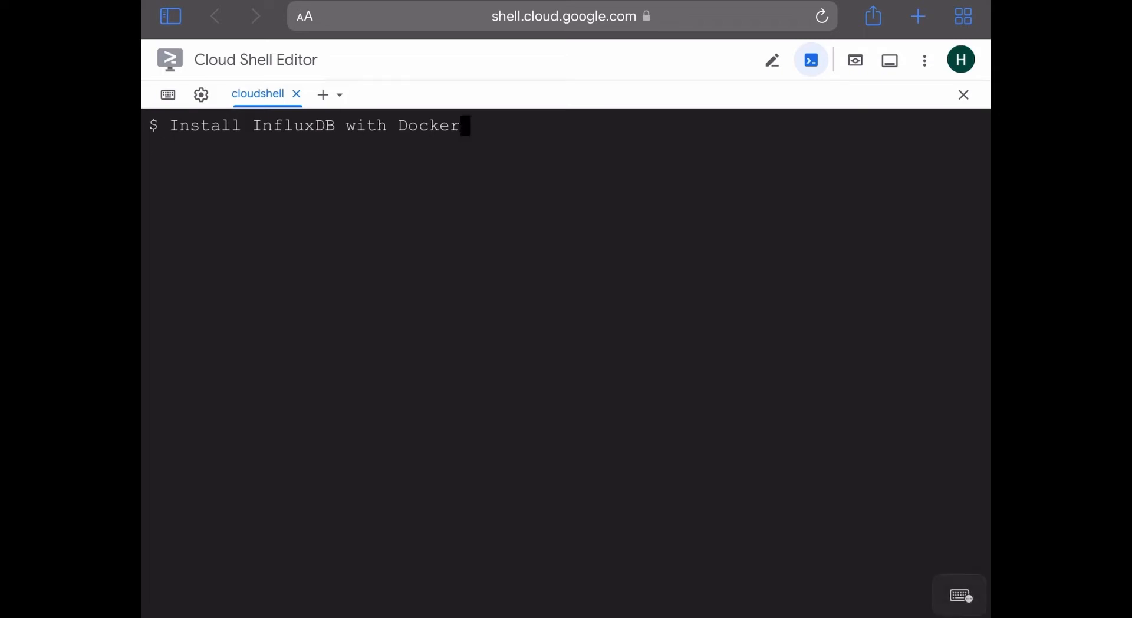
Make an influxdb directory, enter it, and create config and data subfolders inside.
key("ctrl+u")
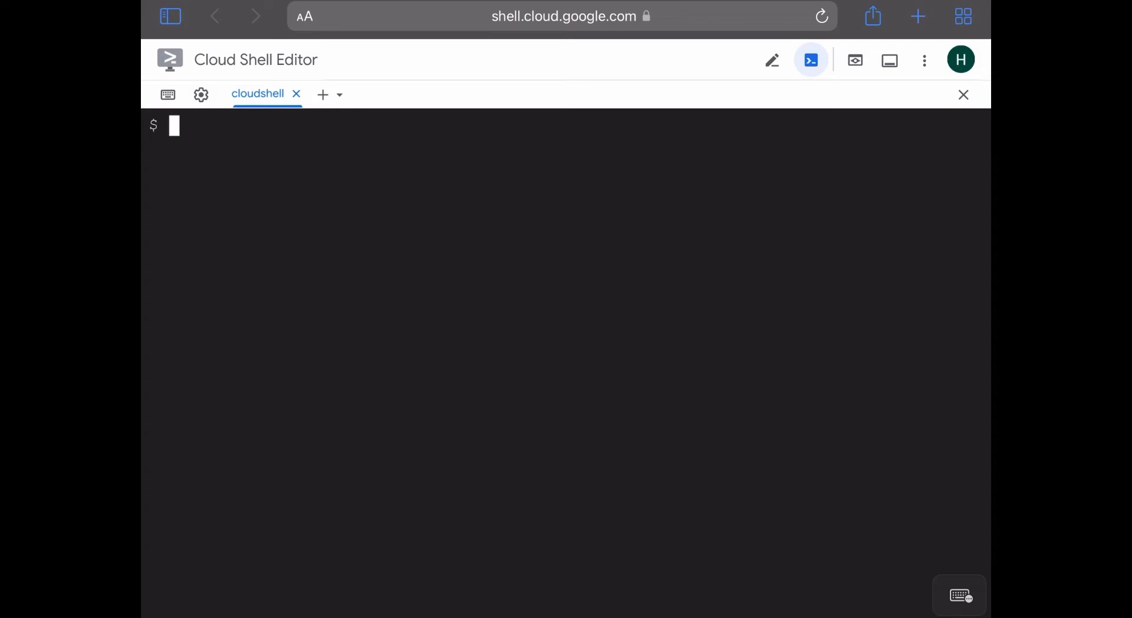
type("mkdir")
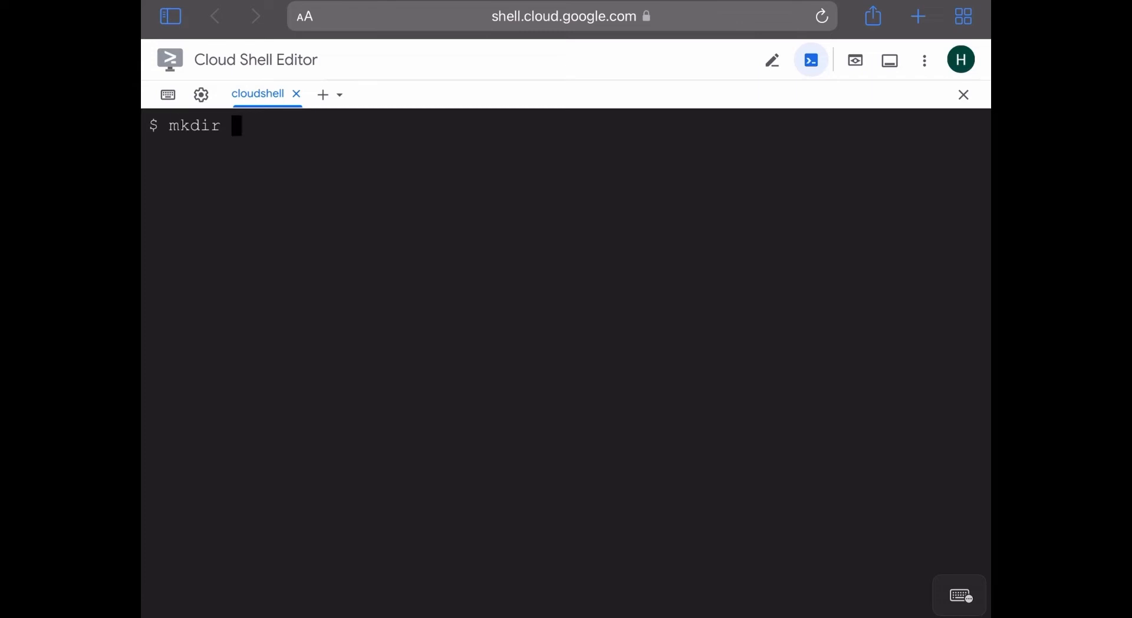
type("influxdb")
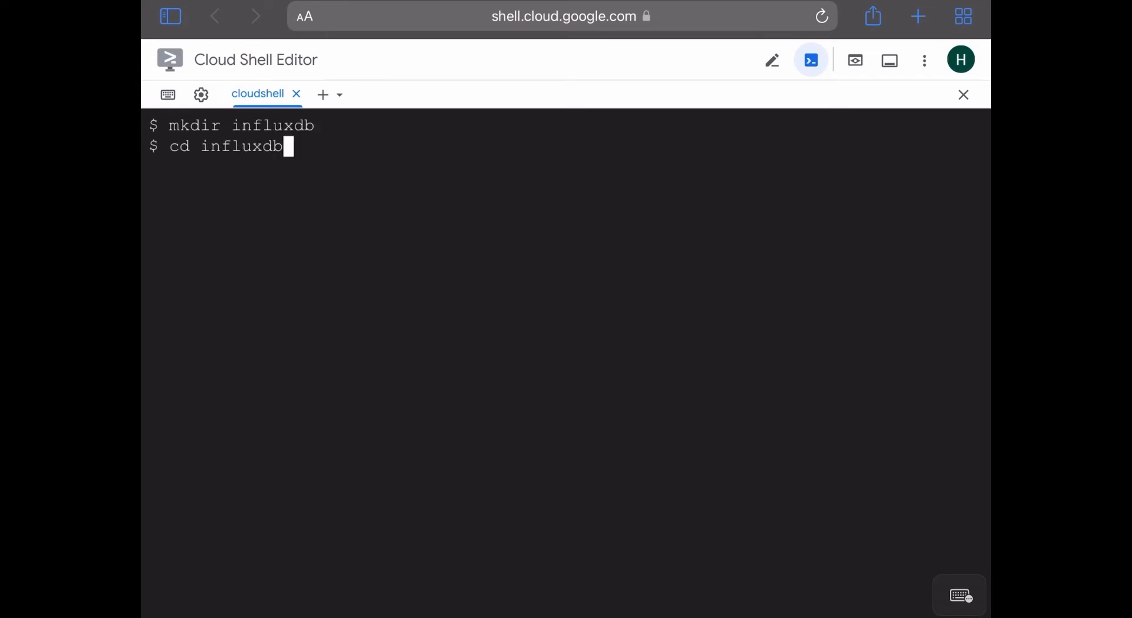
type("mk")
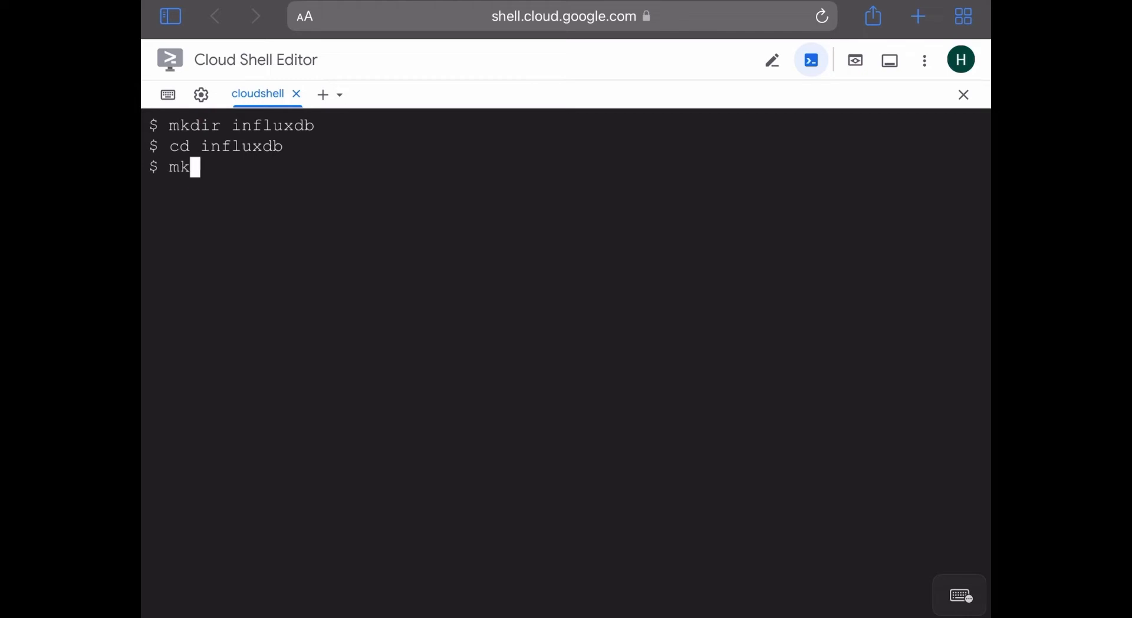
type("dir config")
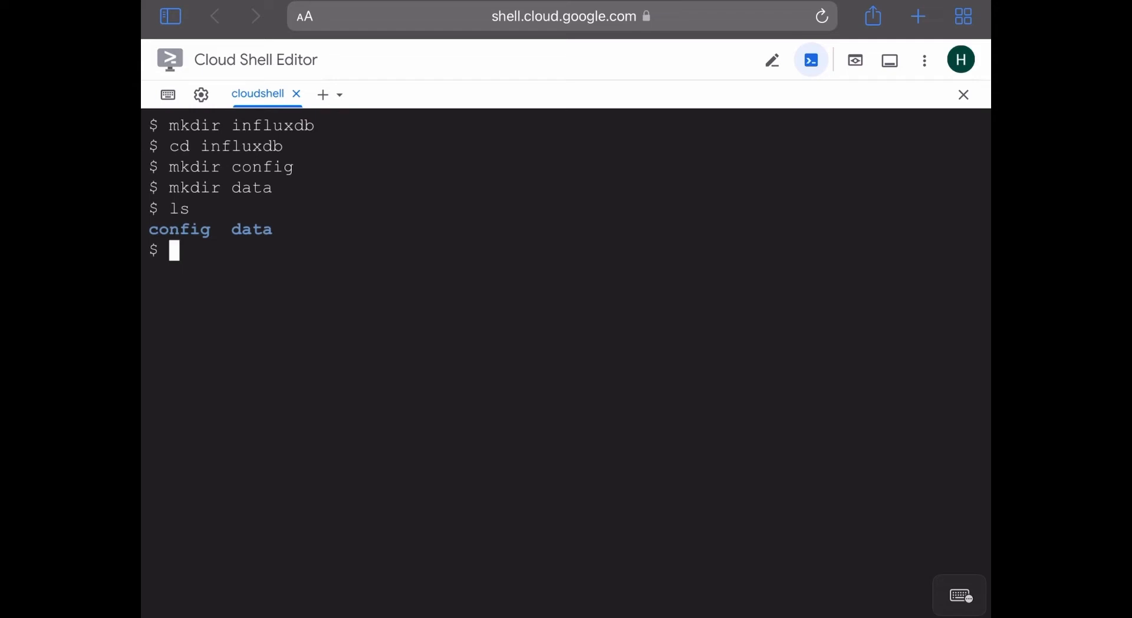
key("enter")
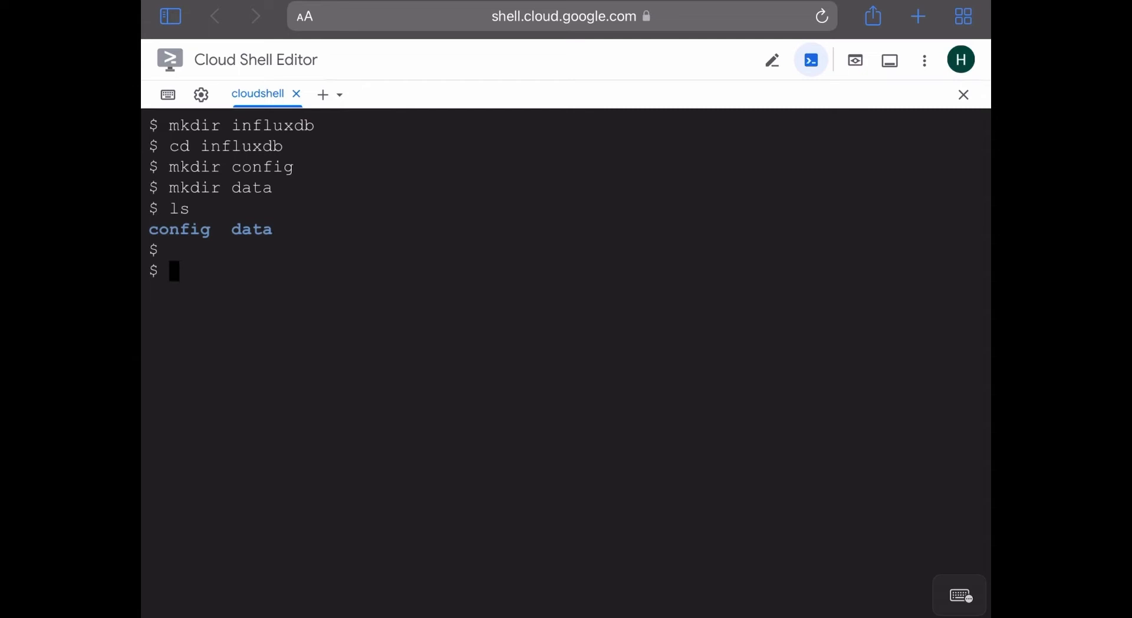
Run docker network create influxdb to add the influxdb network.
type("docker network")
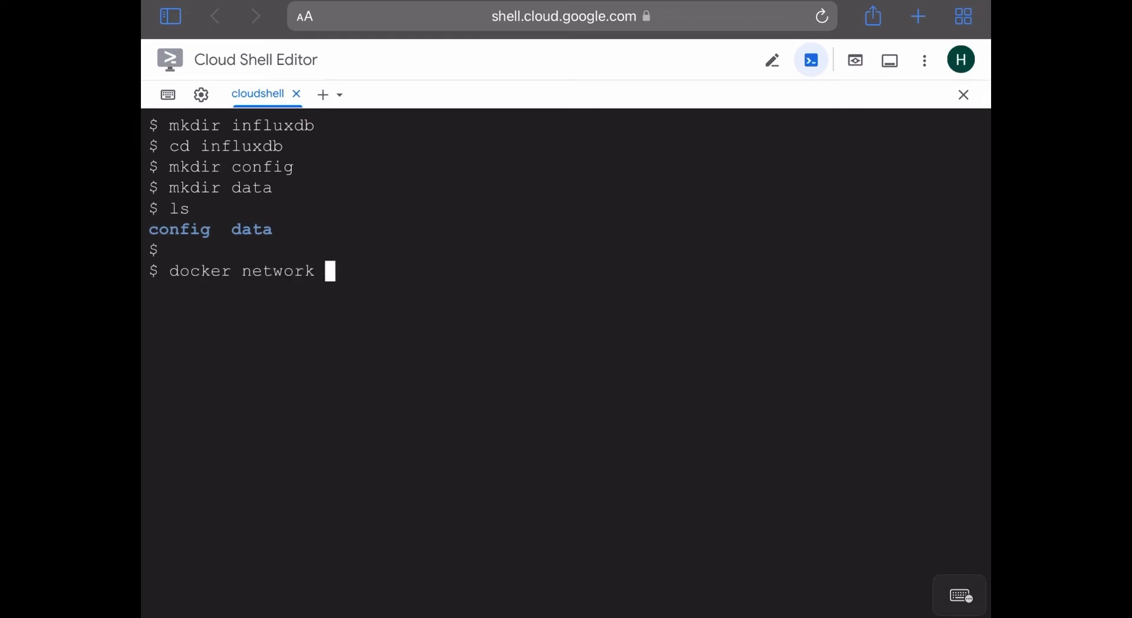
type("create")
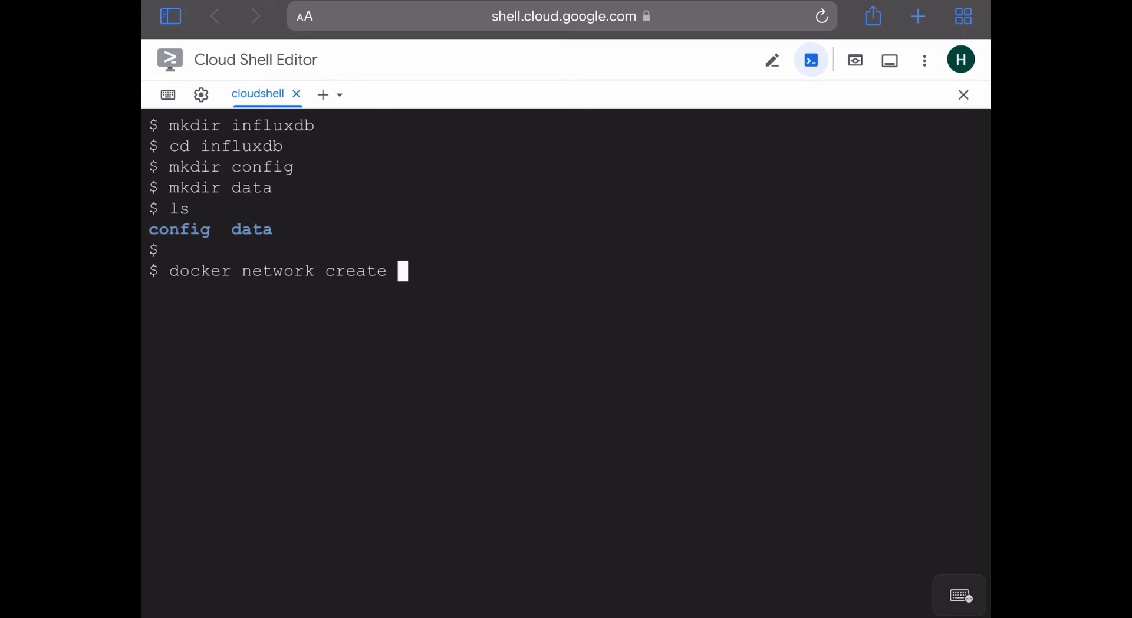
type("influxdb")
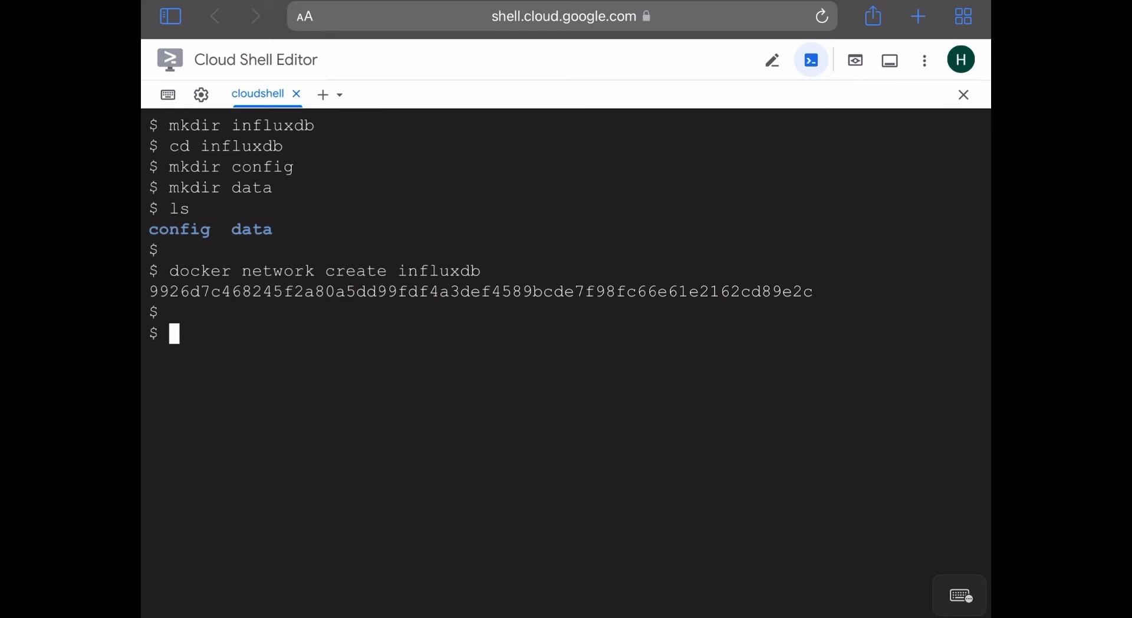
Start docker run with port mapping 8080:8086, continuing onto a new line.
type("docker run")
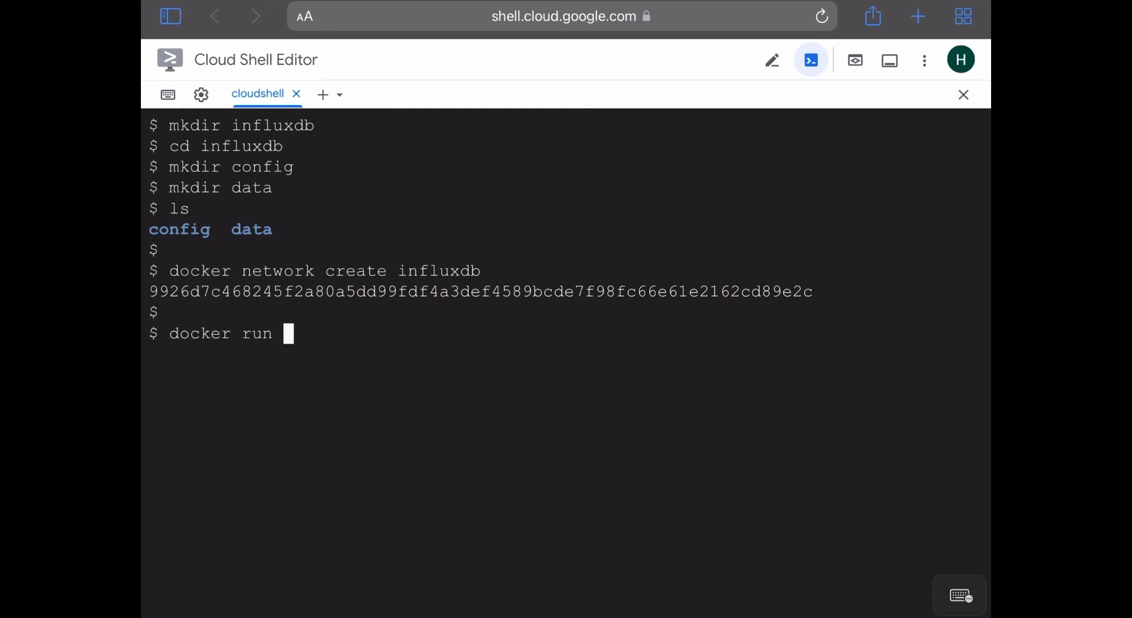
type("-")
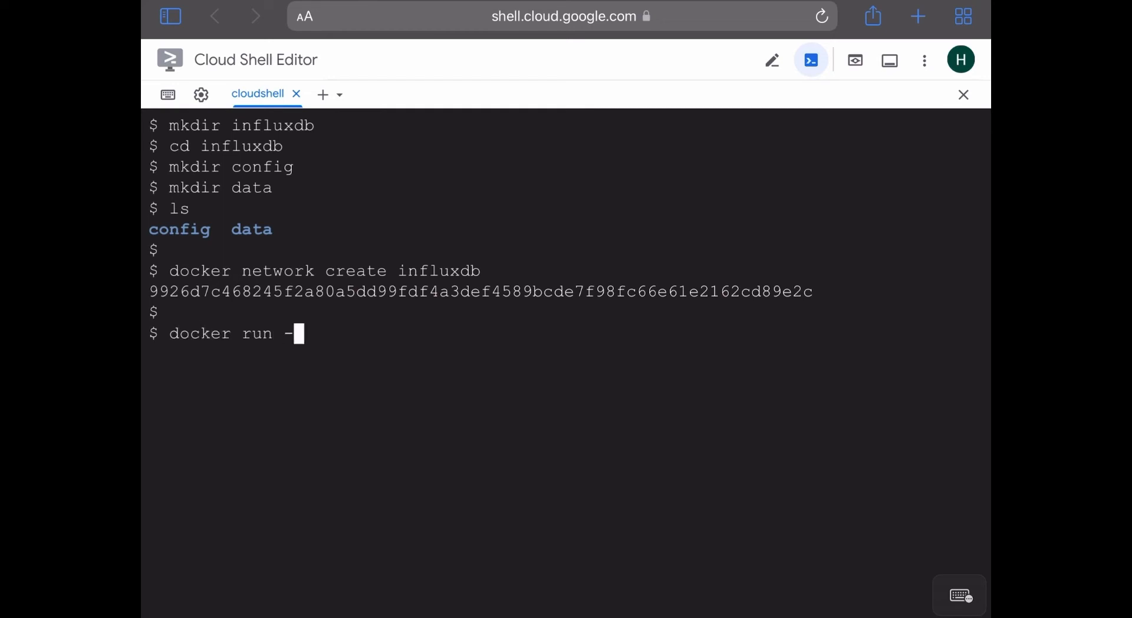
type("p 80")
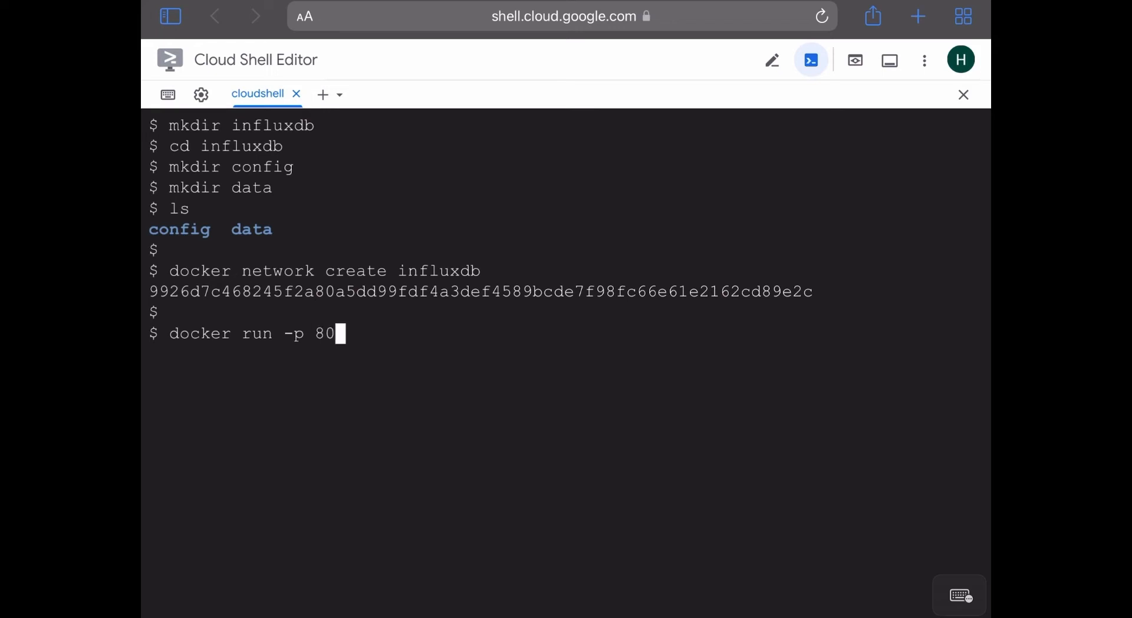
type("80:")
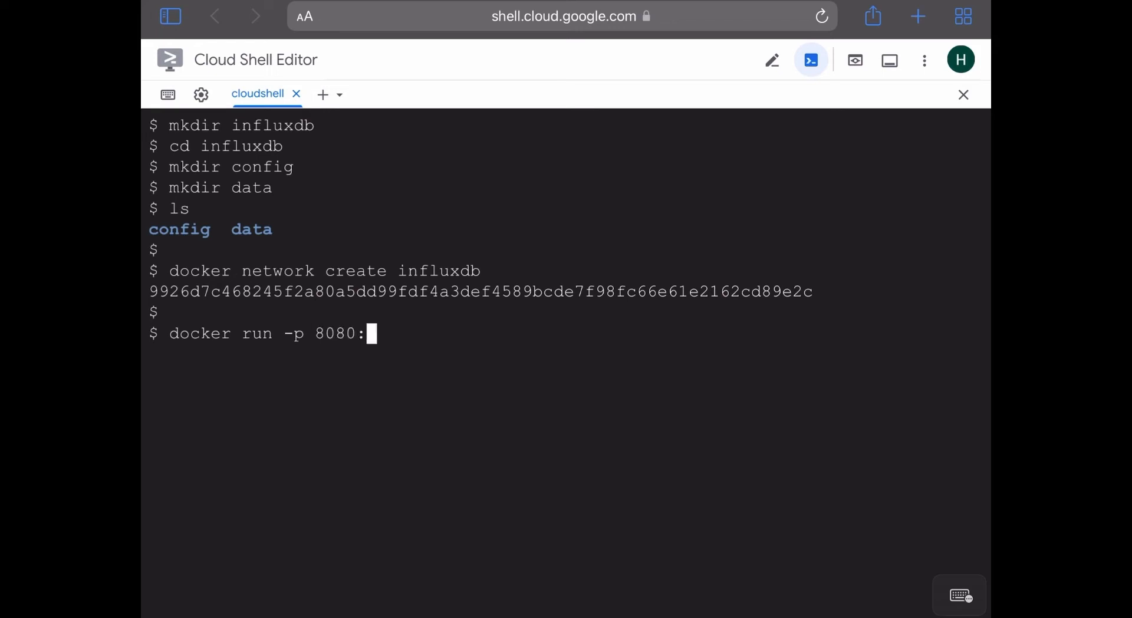
type("8086")
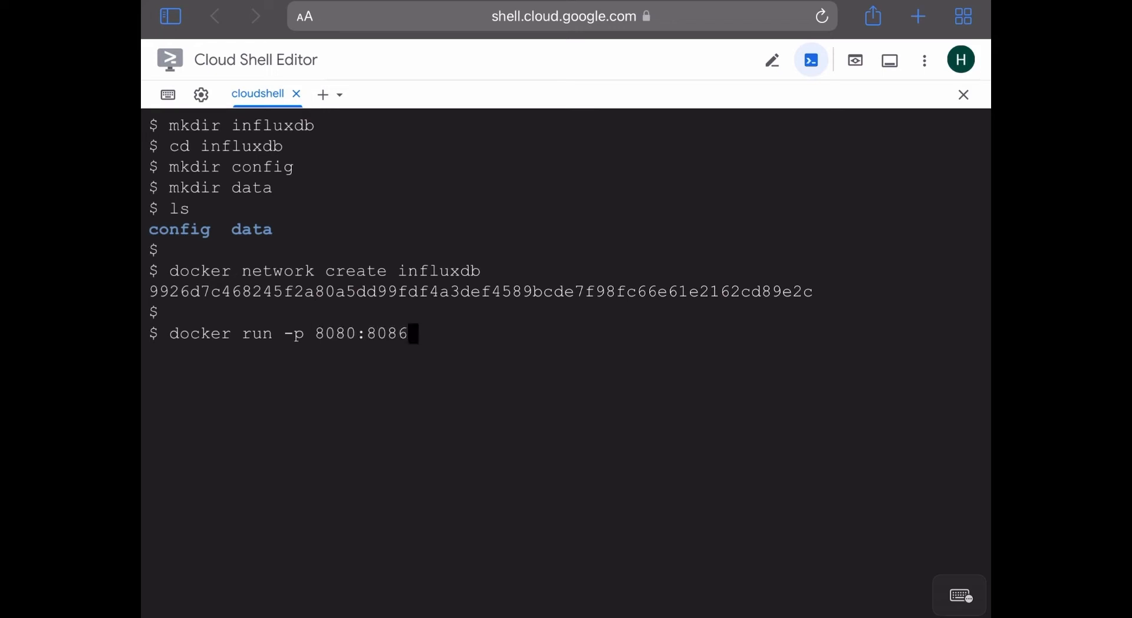
type("\\")
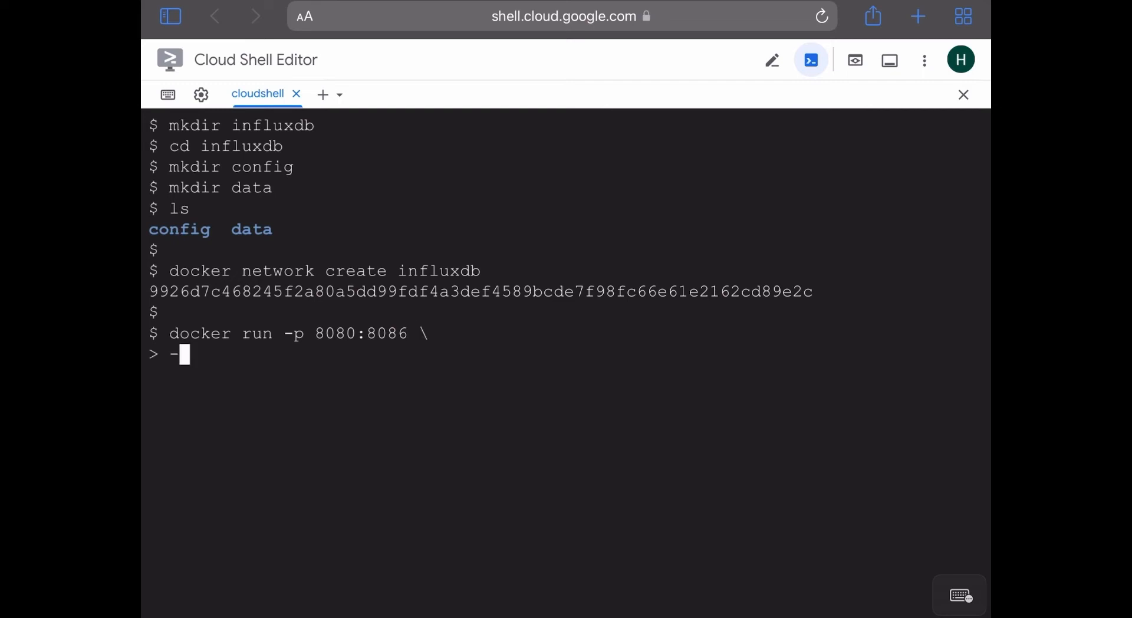
Mount $PWD/config to /etc/influxdb2 as a volume.
type("v")
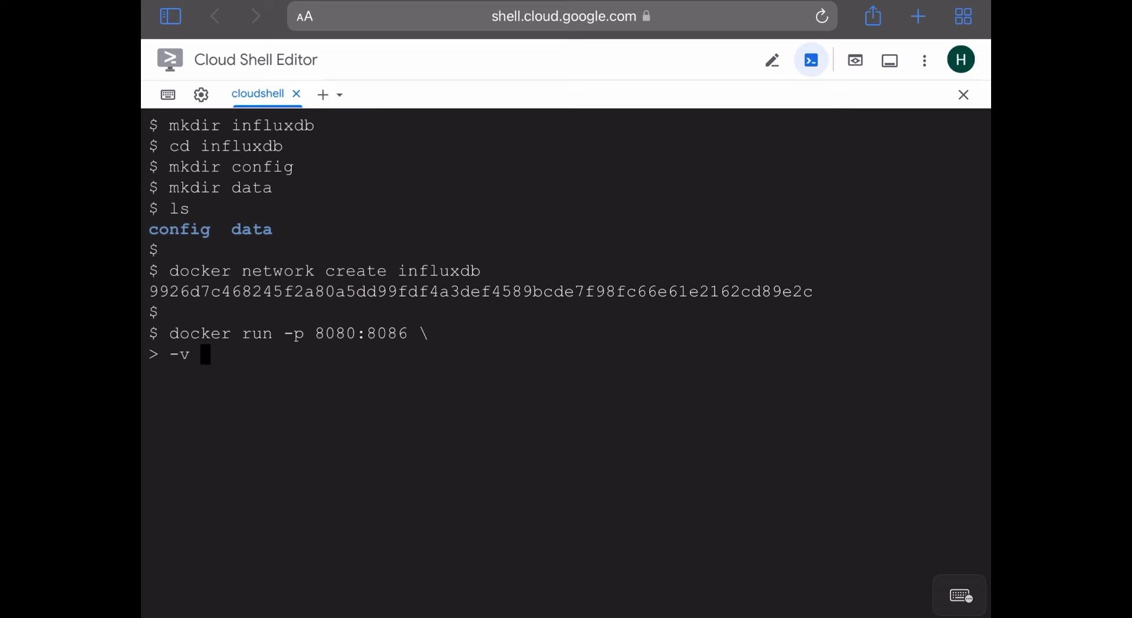
type("$PWD")
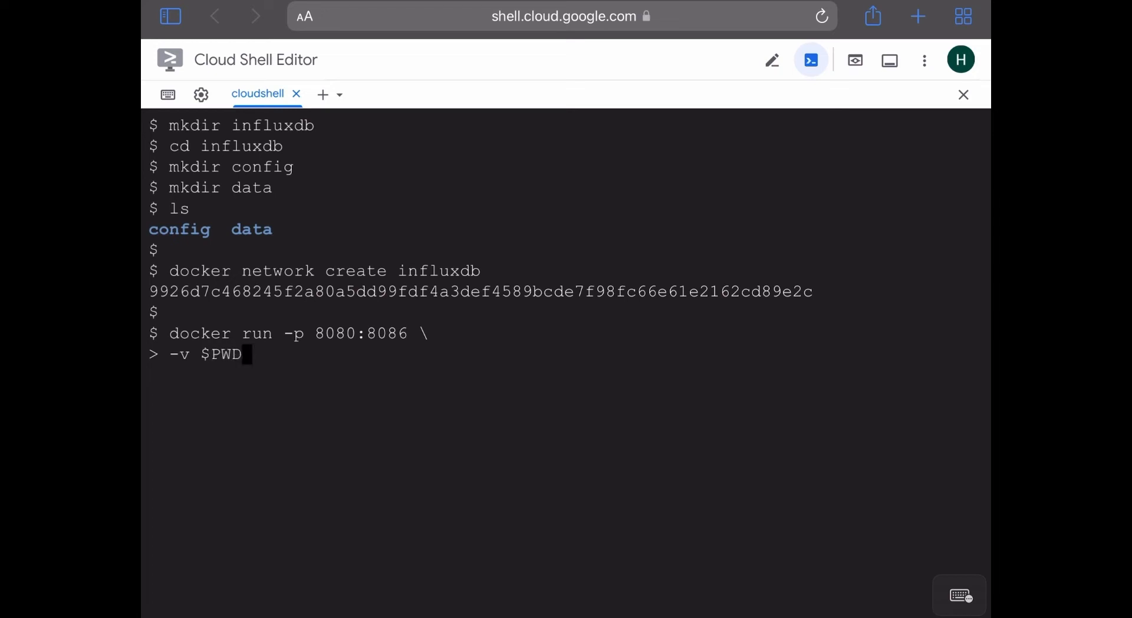
type("/confi")
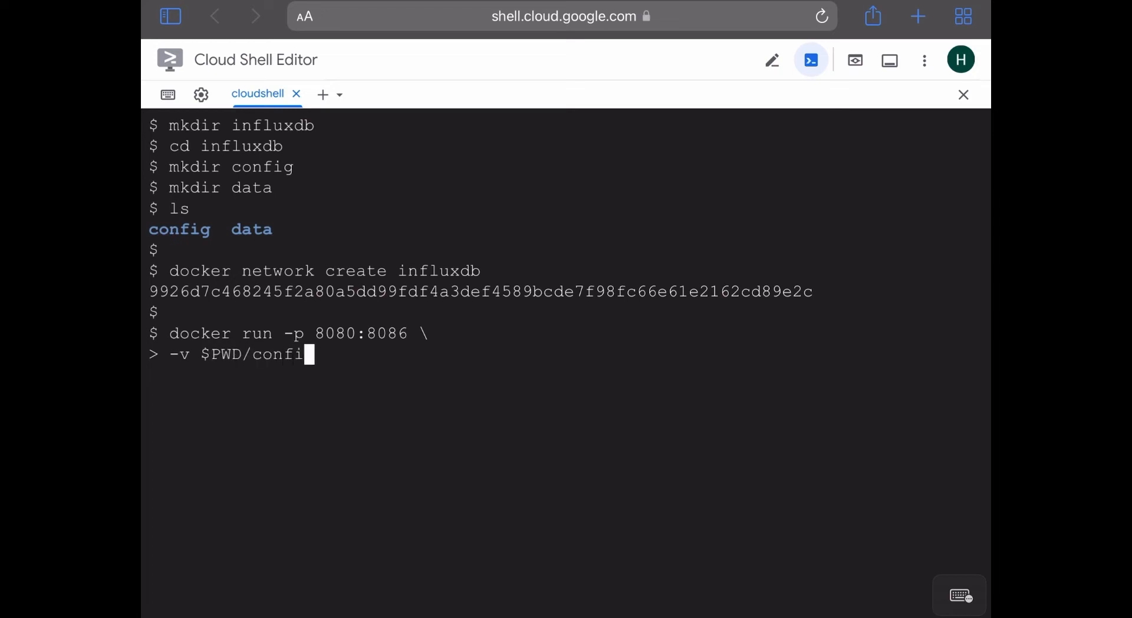
type("g:/etc/influxdb2")
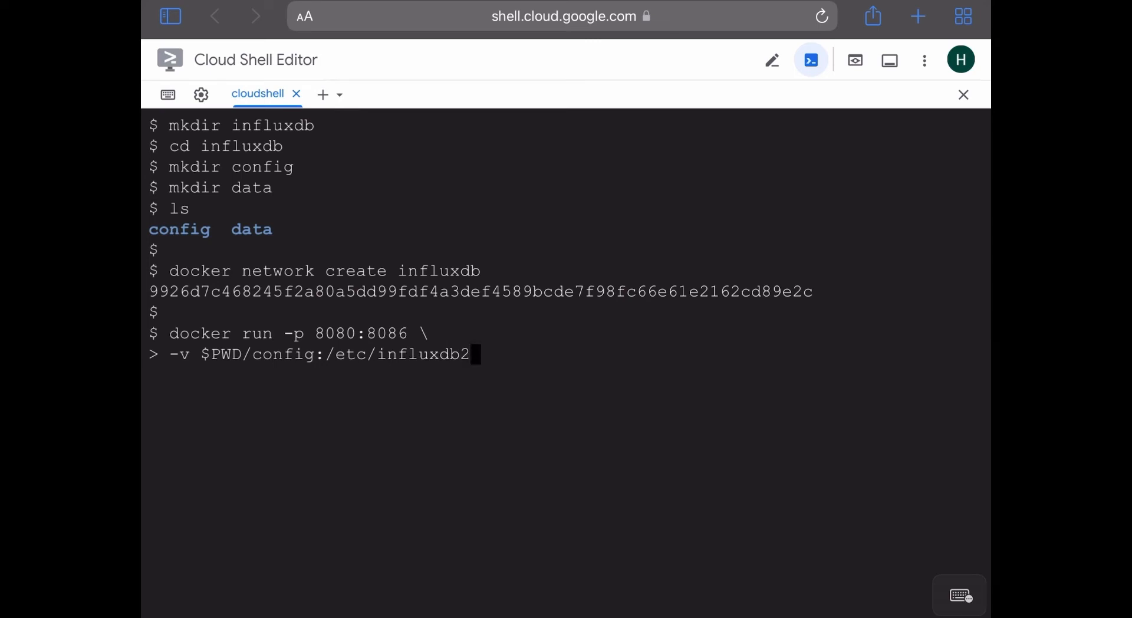
type("\\")
type("-")
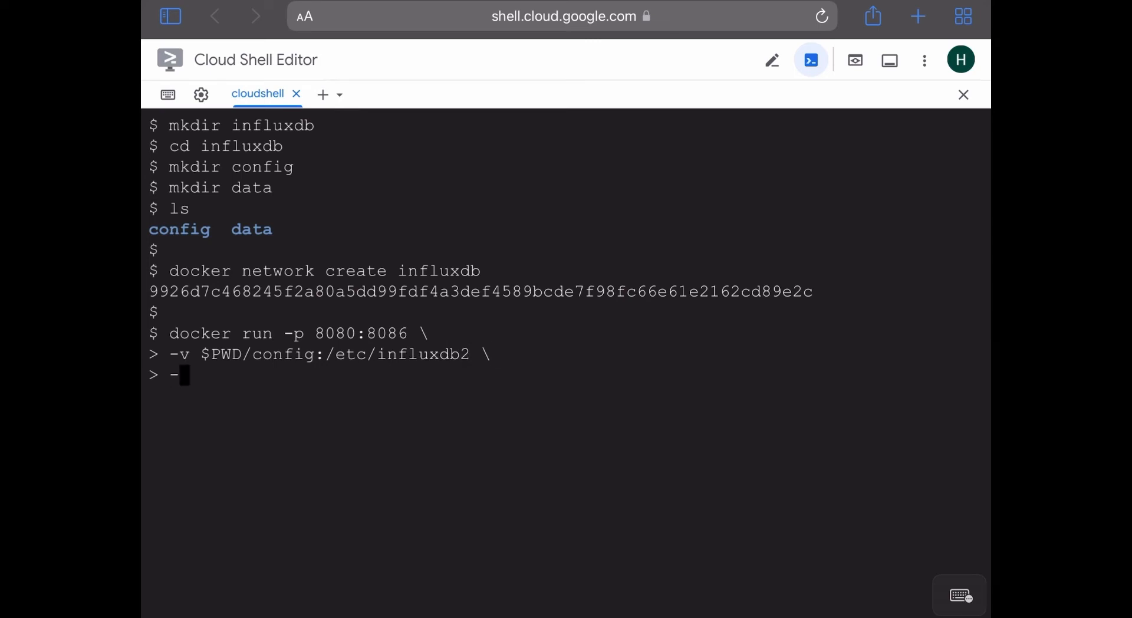
Mount $PWD/data to /var/lib/influxdb2 as a volume.
type("v")
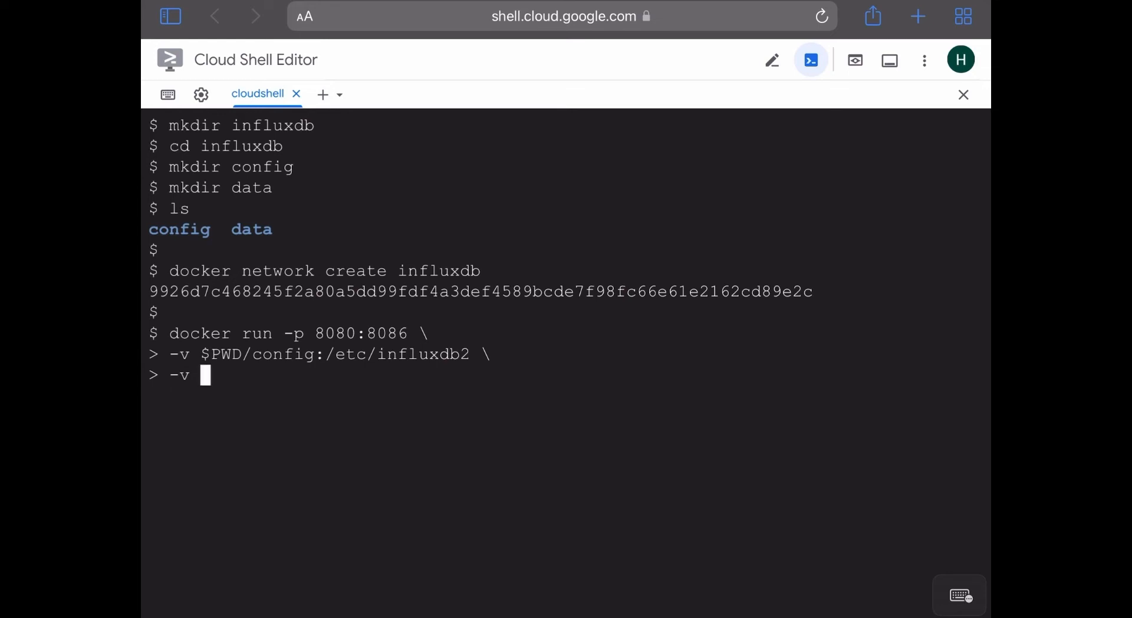
type("$PWD/")
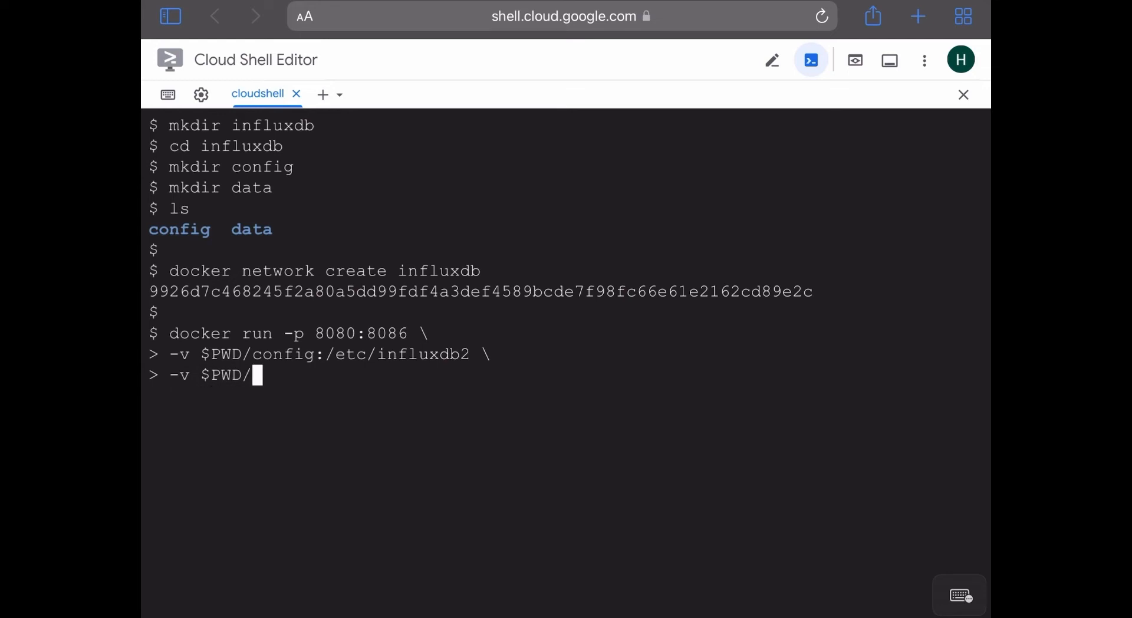
type("data:")
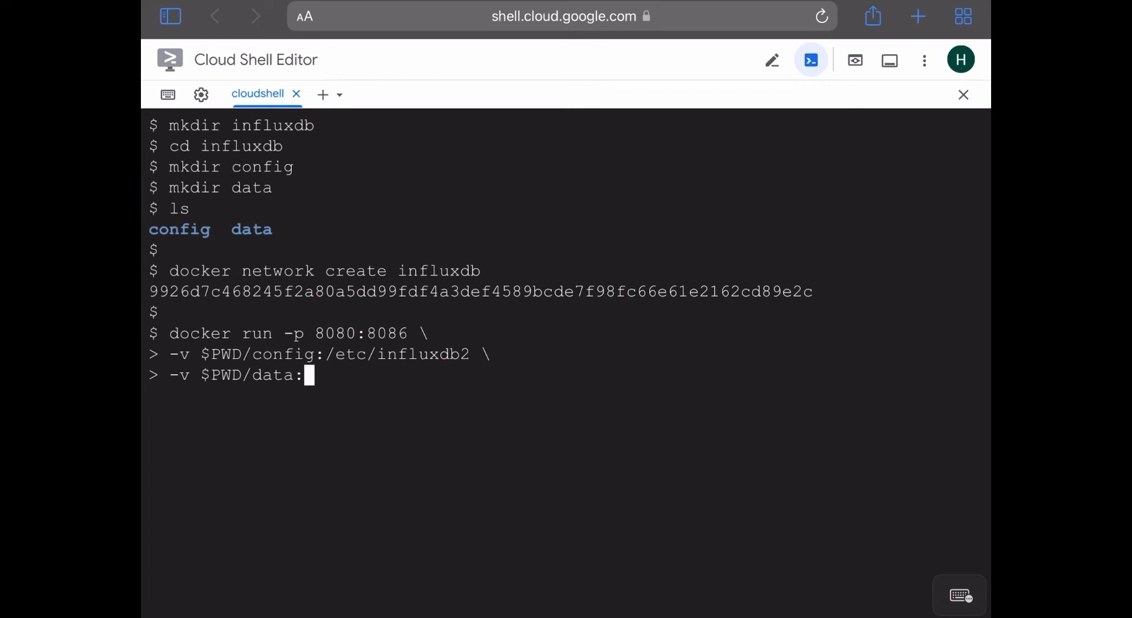
type("/var")
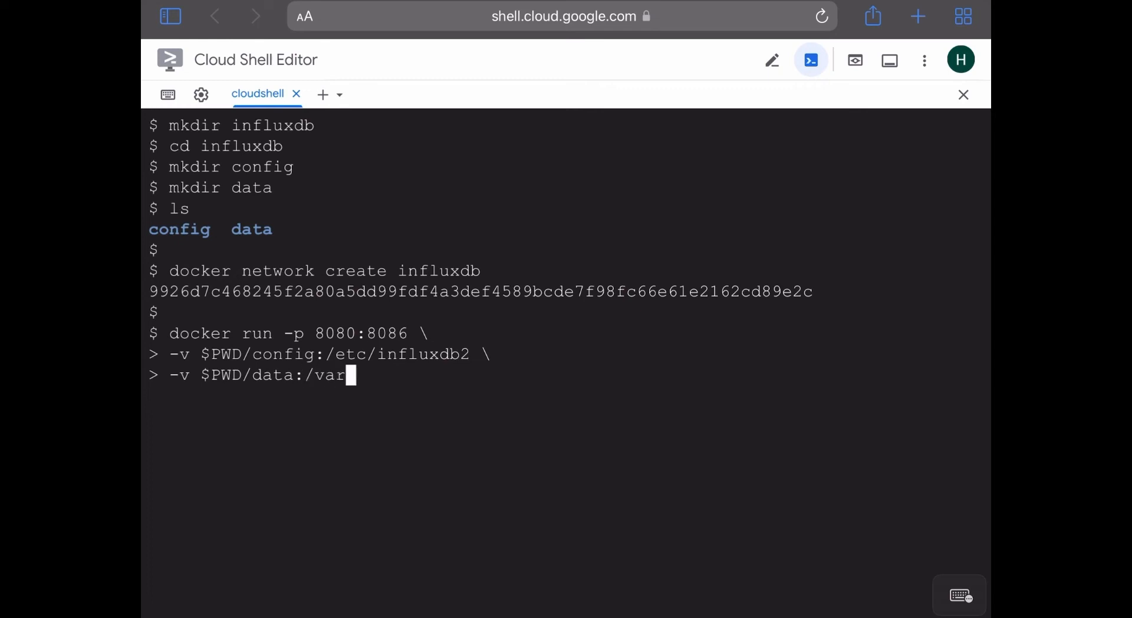
type("/lib/in")
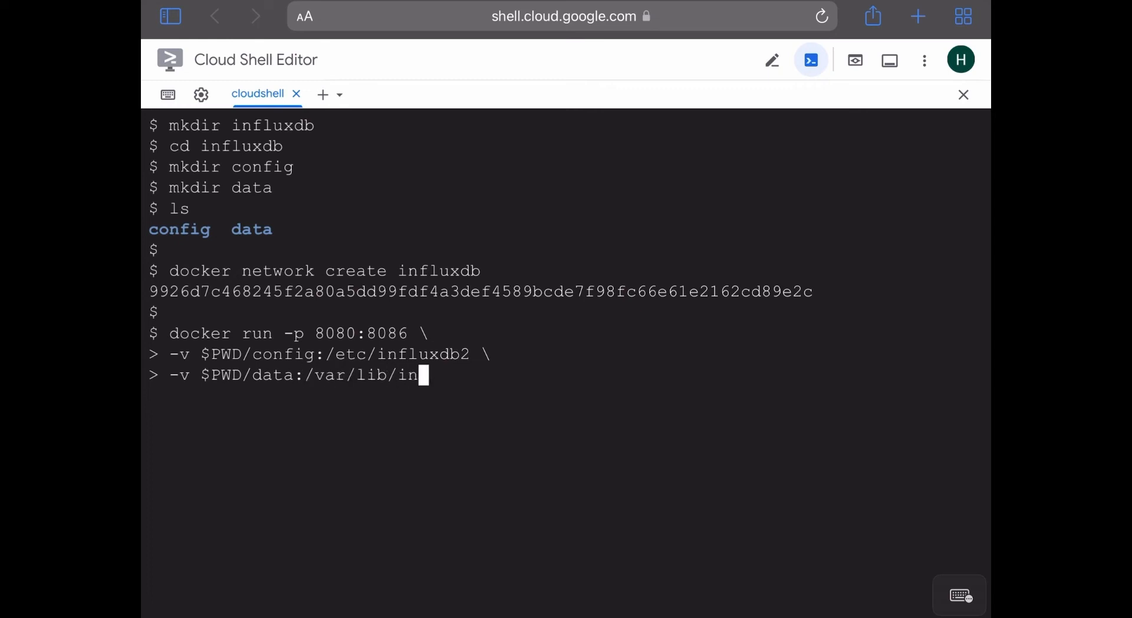
type("flu")
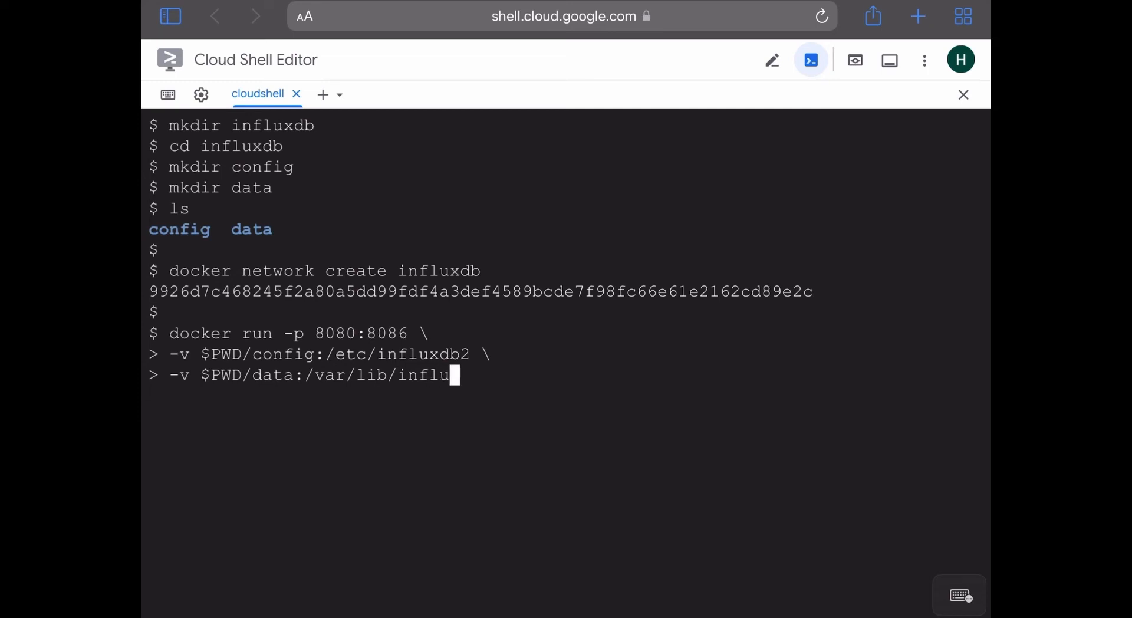
type("xdb2")
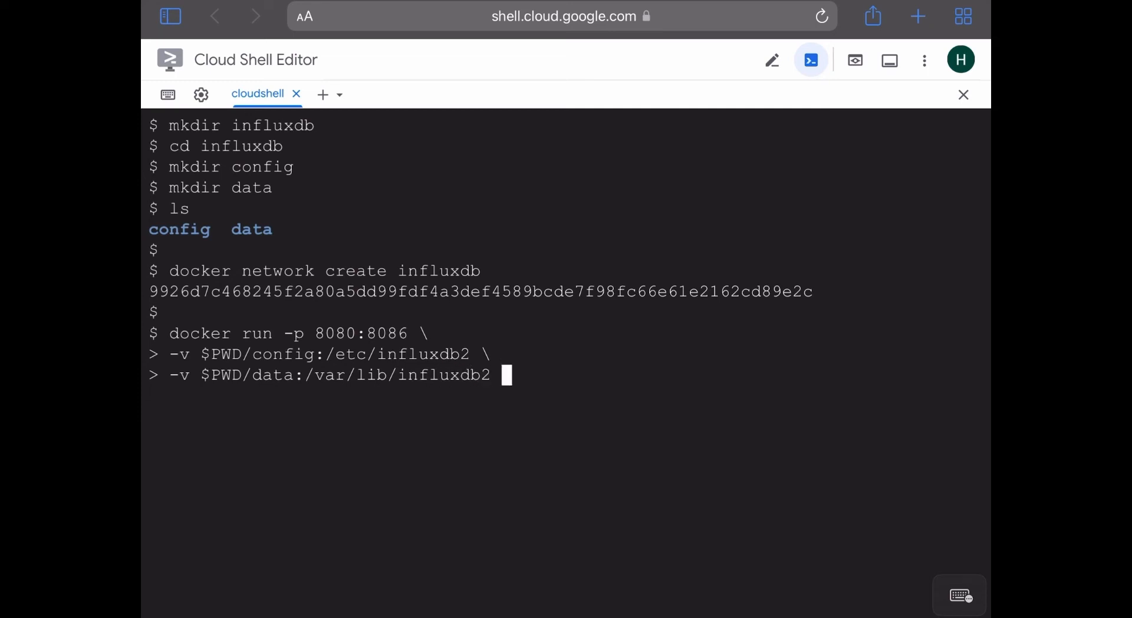
type("\\")
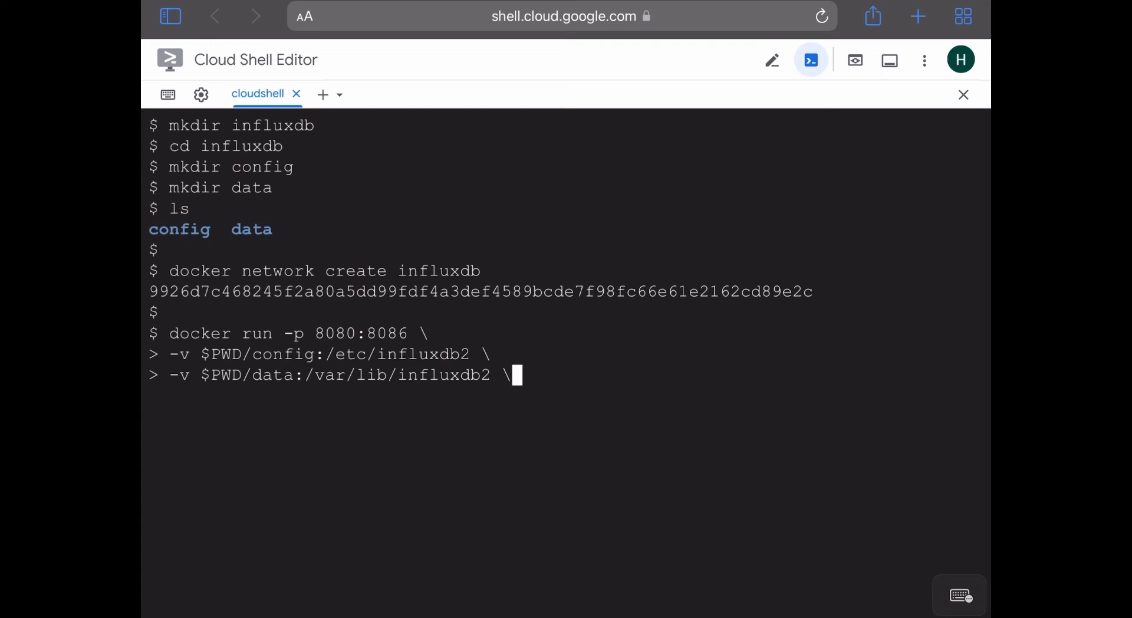
Add --net influxdb and --name influxdb to the run command.
type("--ne")
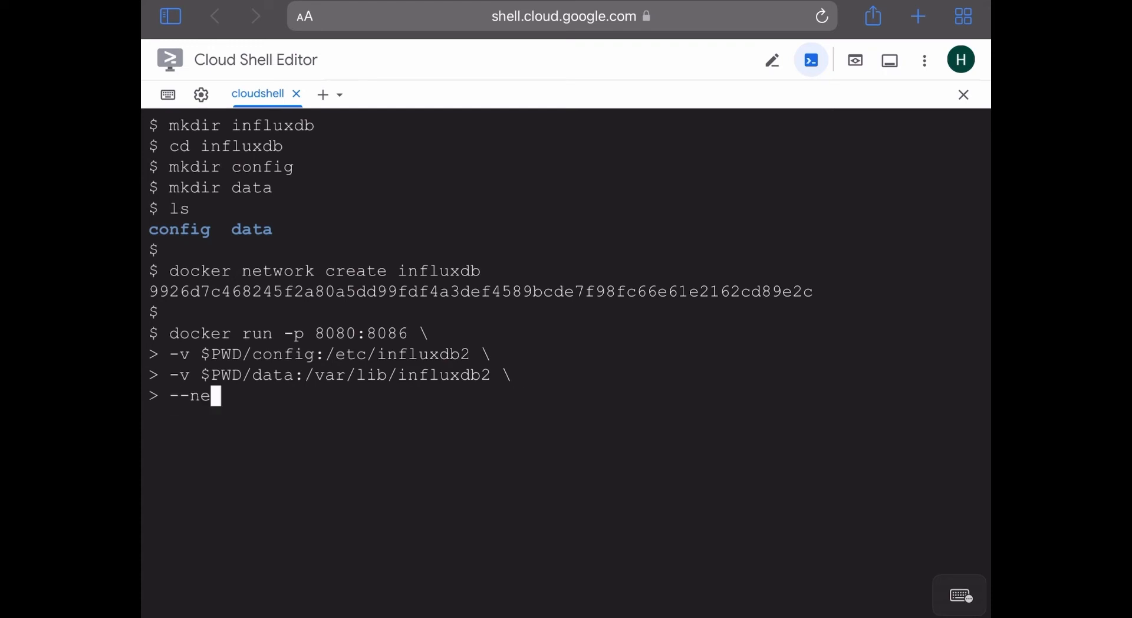
type("t")
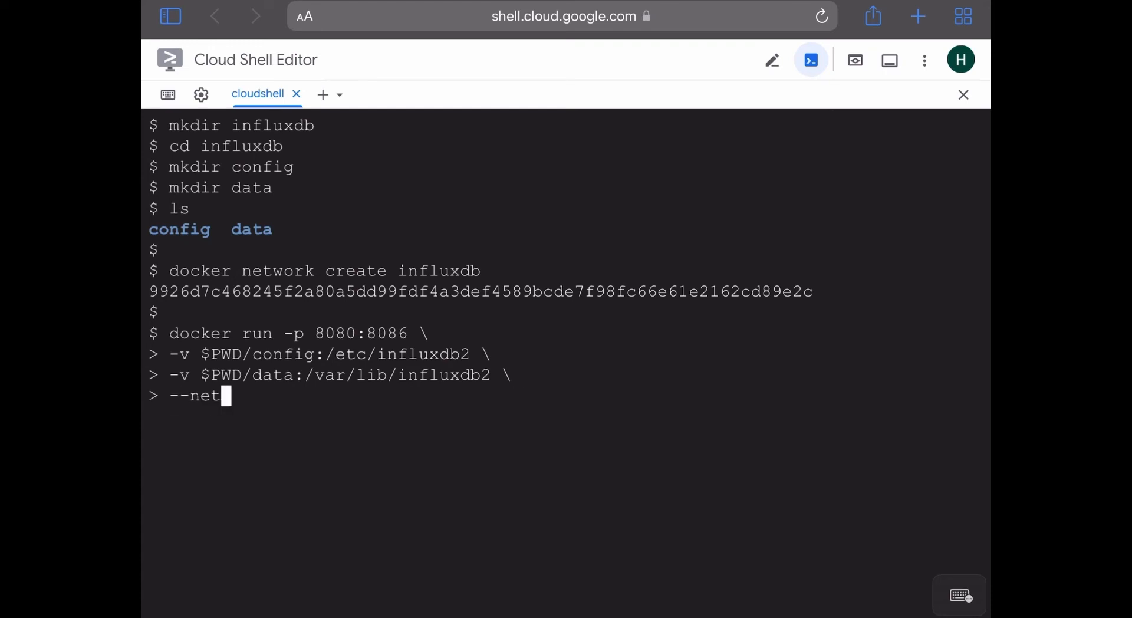
type("inf")
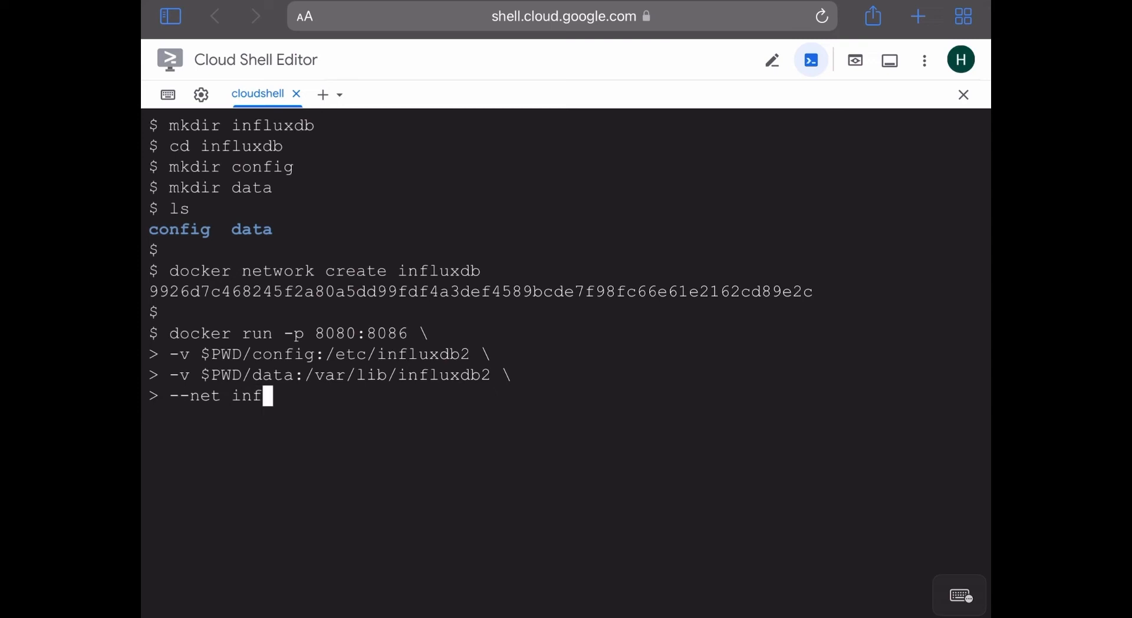
type("luxdb \\")
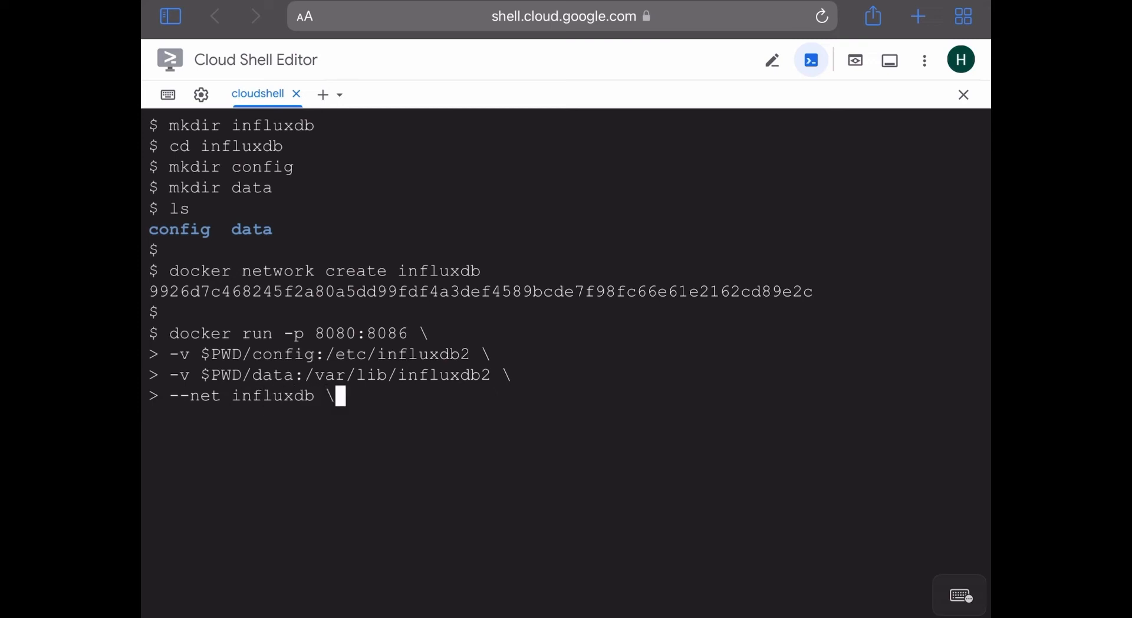
type("--n")
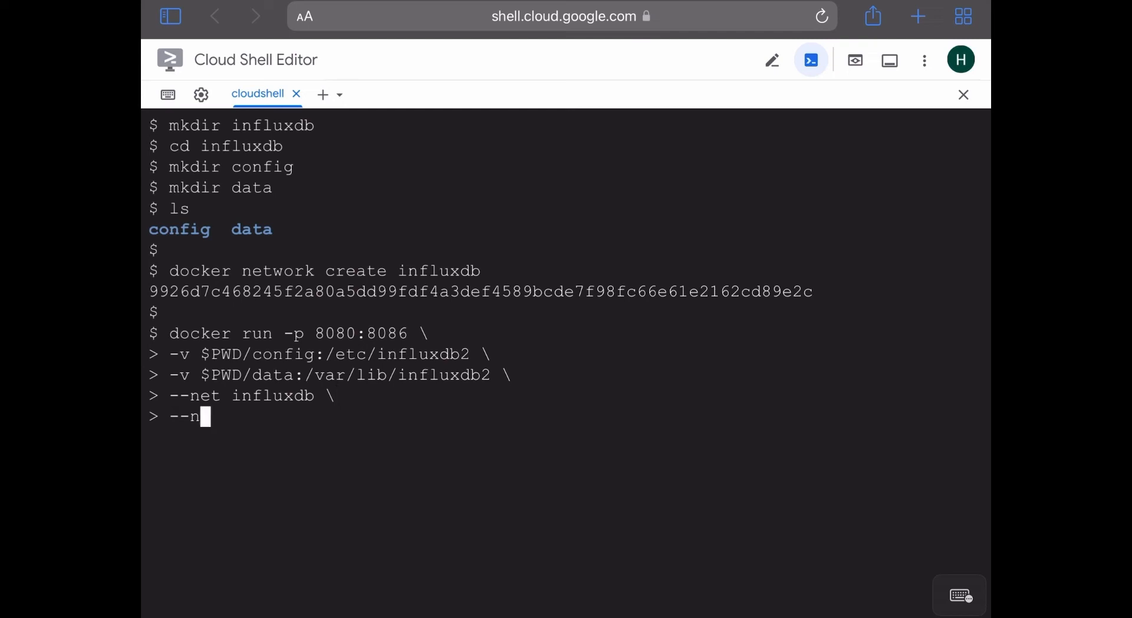
type("ame influ")
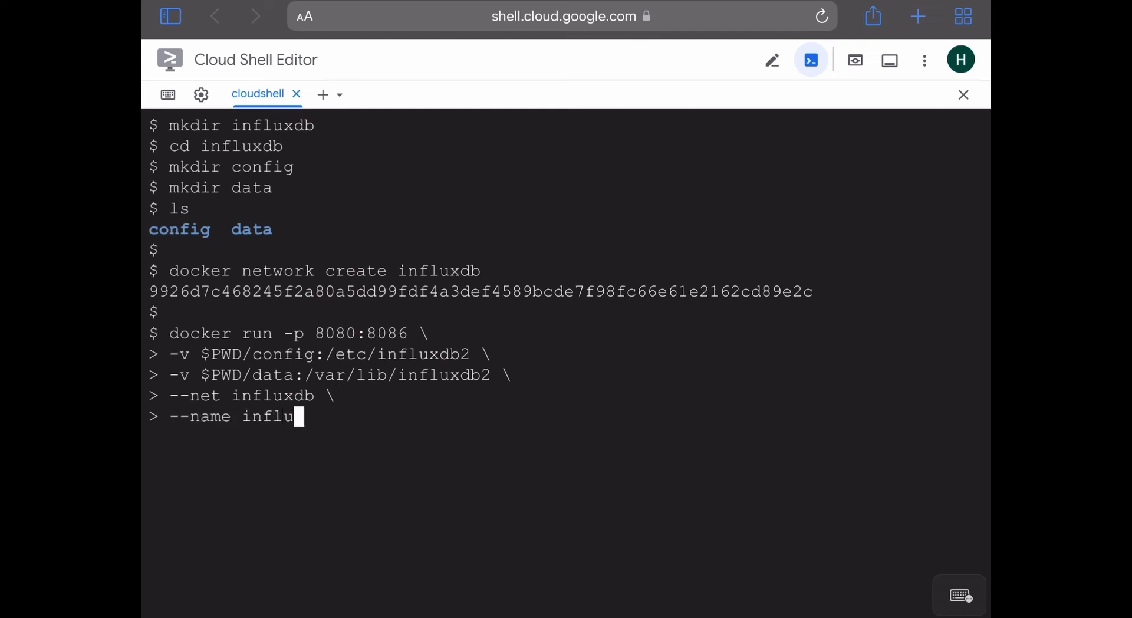
type("db \\")
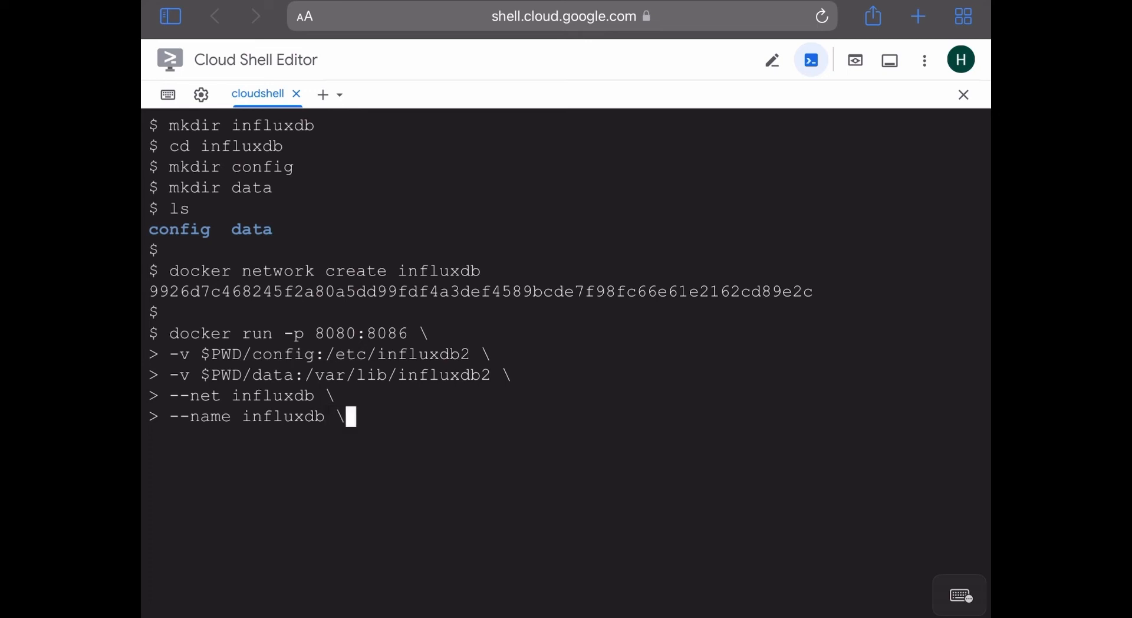
Add -d and the influxdb image, launching the detached container and returning its ID.
type("-d \\")
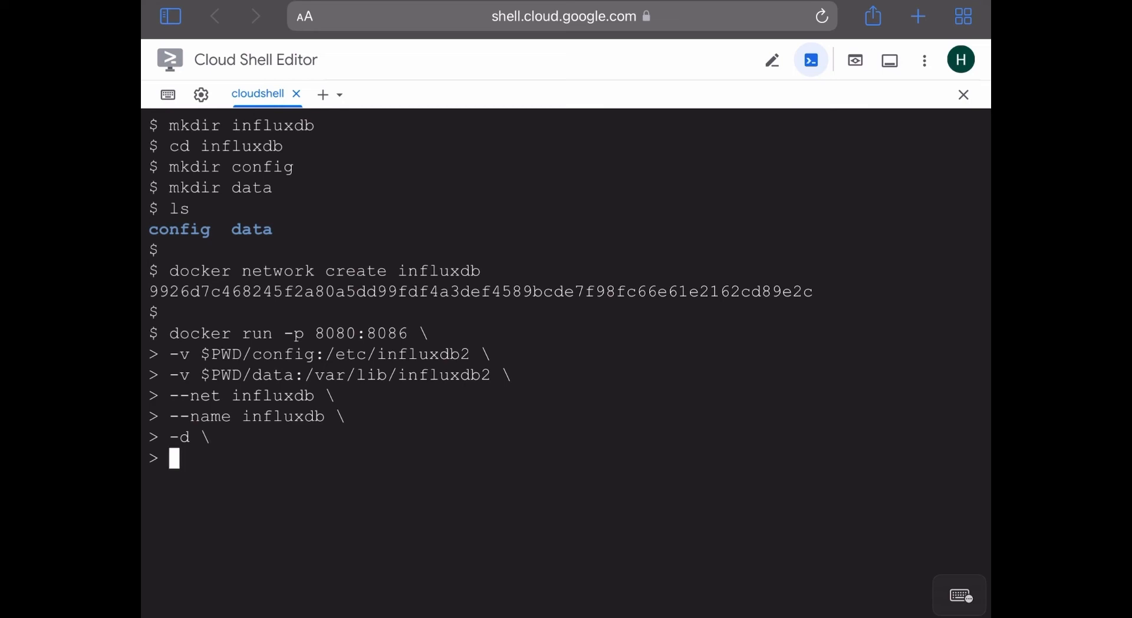
type("in")
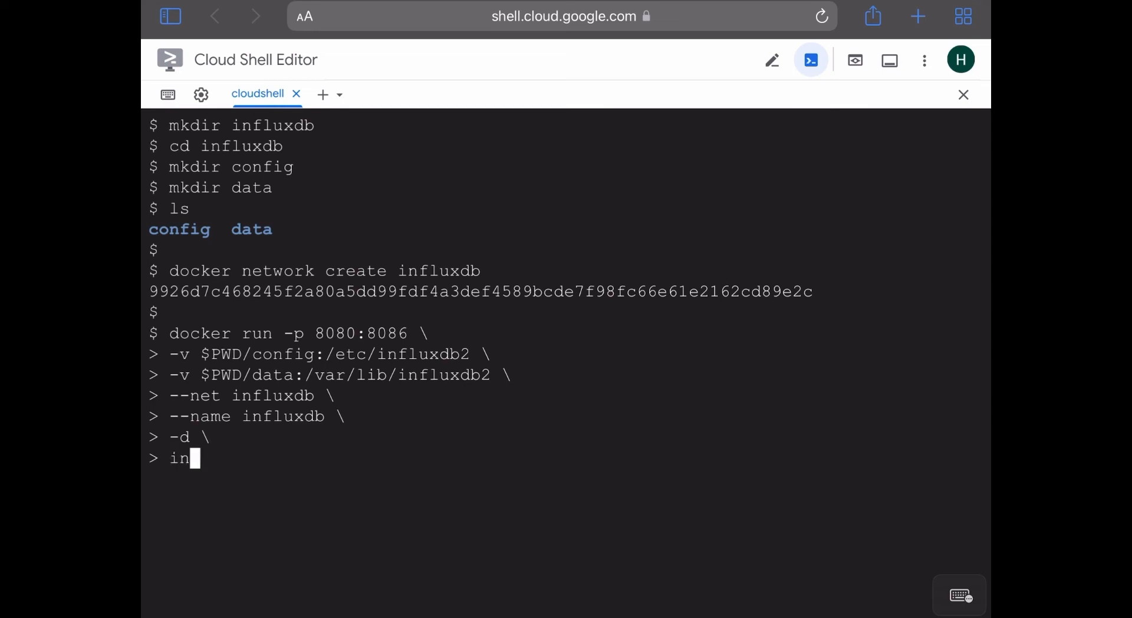
type("fl")
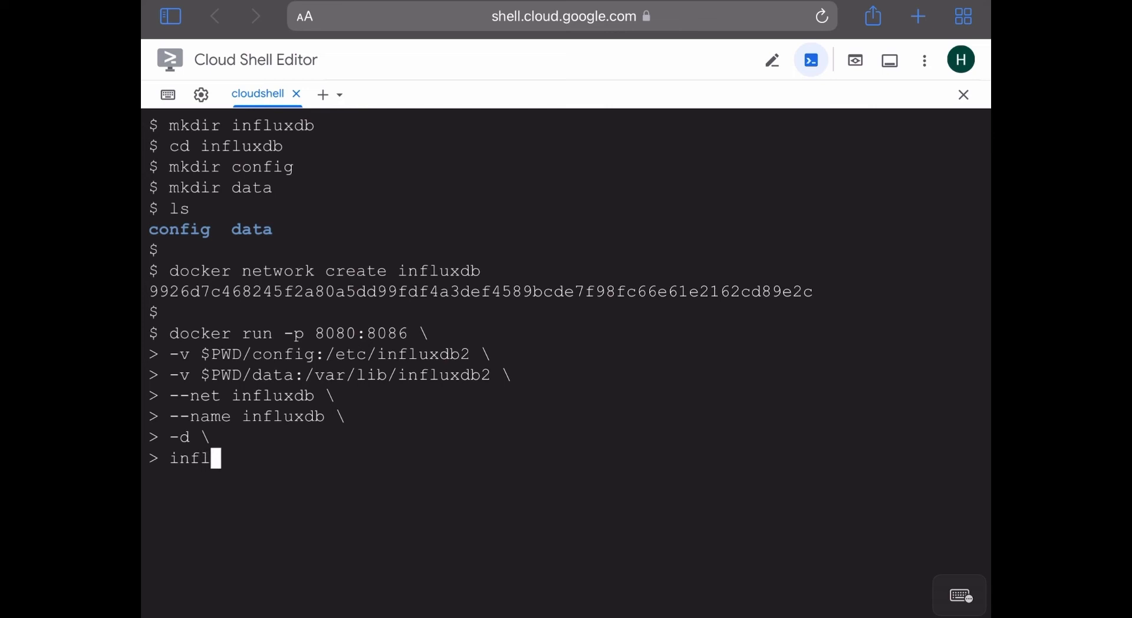
type("xdb")
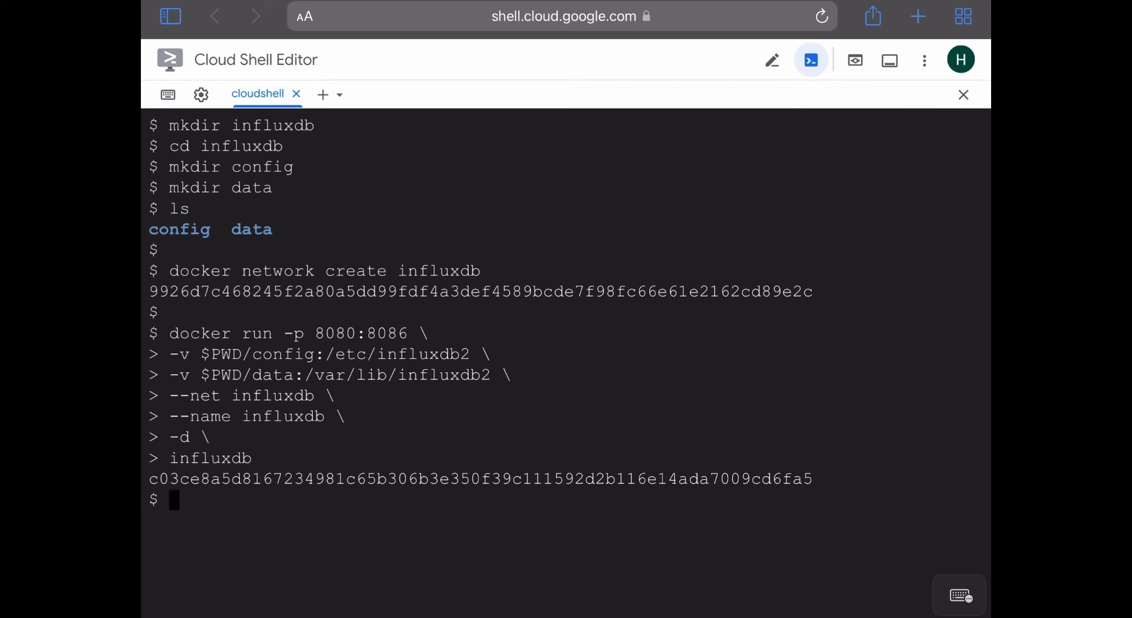
type("docker ps")
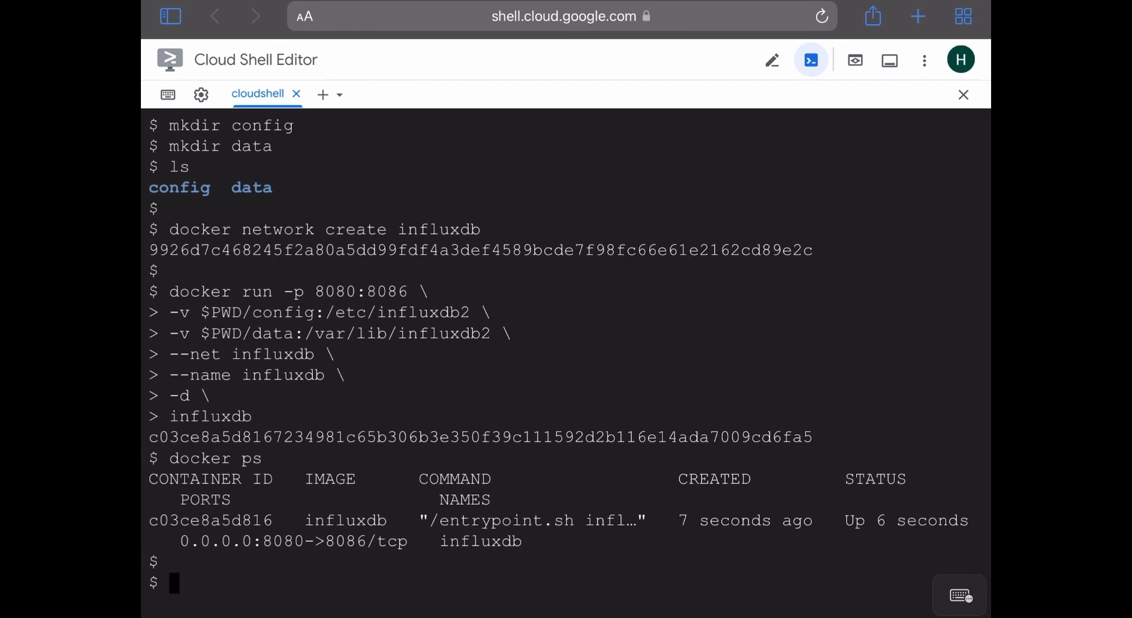
List running containers with docker container ls to confirm influxdb is up on 8080->8086.
type("docker container ls")
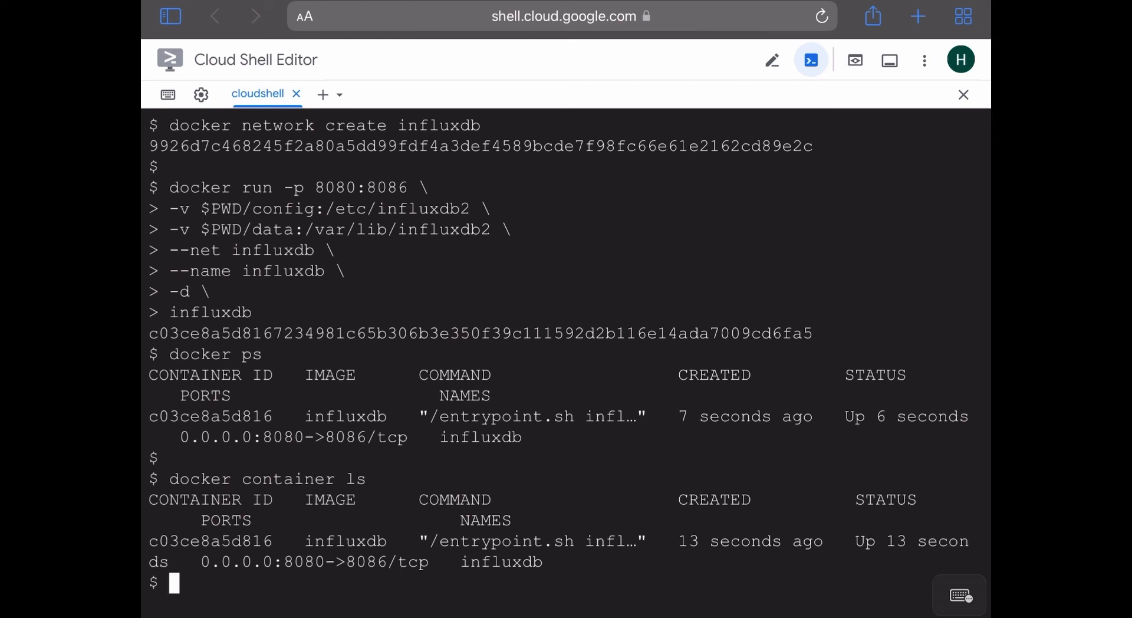
Preview port 8080 in a new tab showing Welcome to InfluxDB, then return to Cloud Shell.
left_click(855, 60)
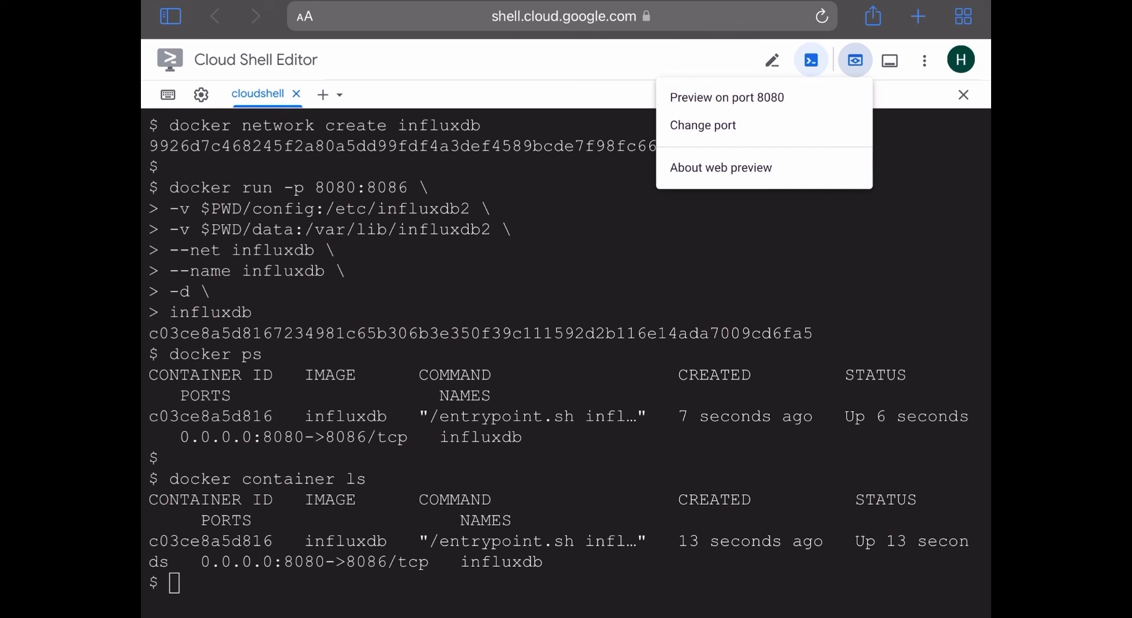
left_click(726, 98)
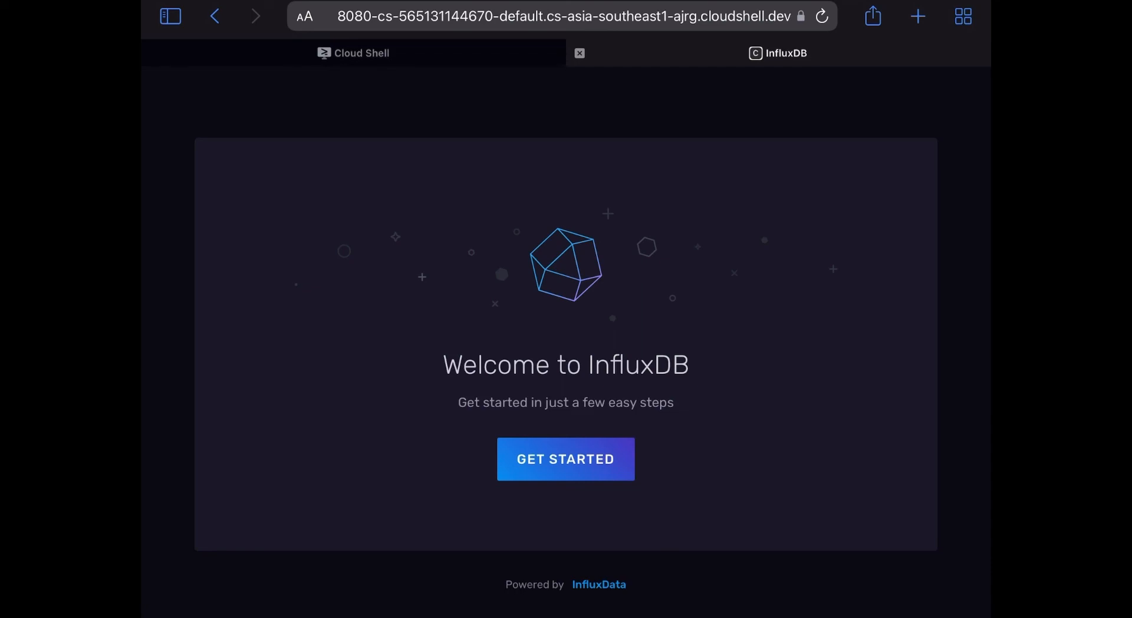
left_click(361, 52)
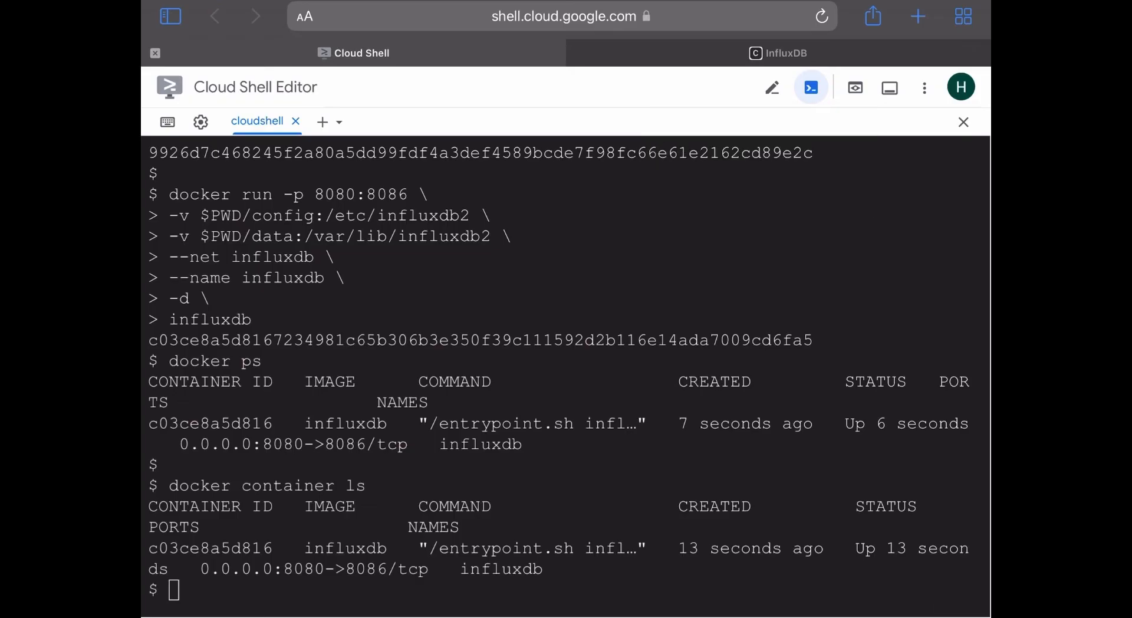